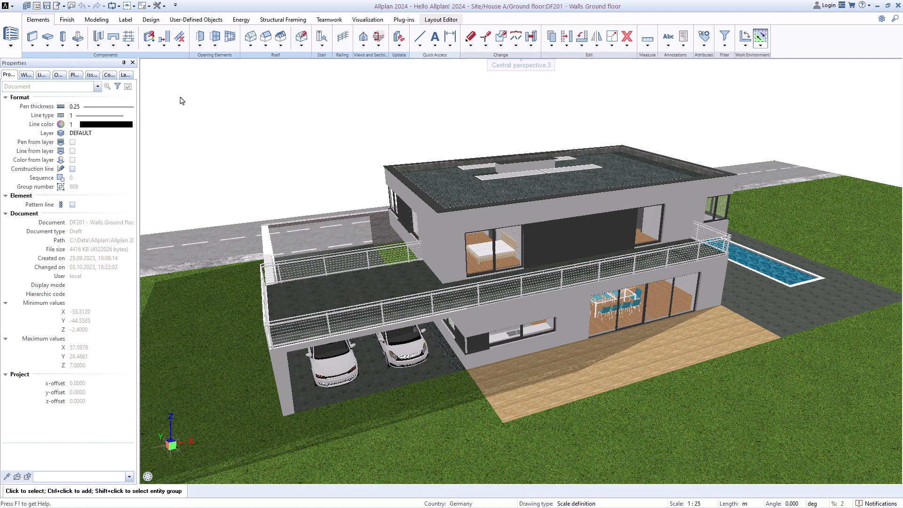
pyautogui.moveTo(256, 60)
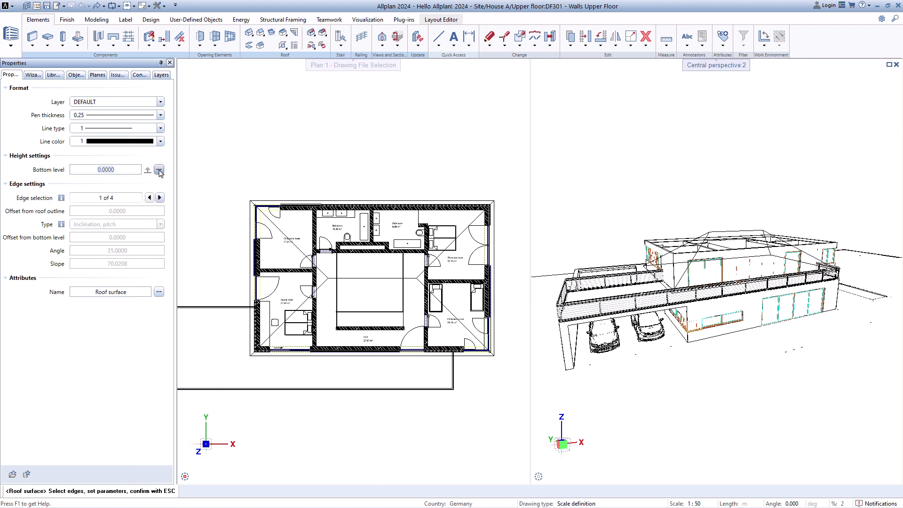
# Step: Base the roof surface on the plane Top level 1. UF of the upper floor
pyautogui.click(160, 169)
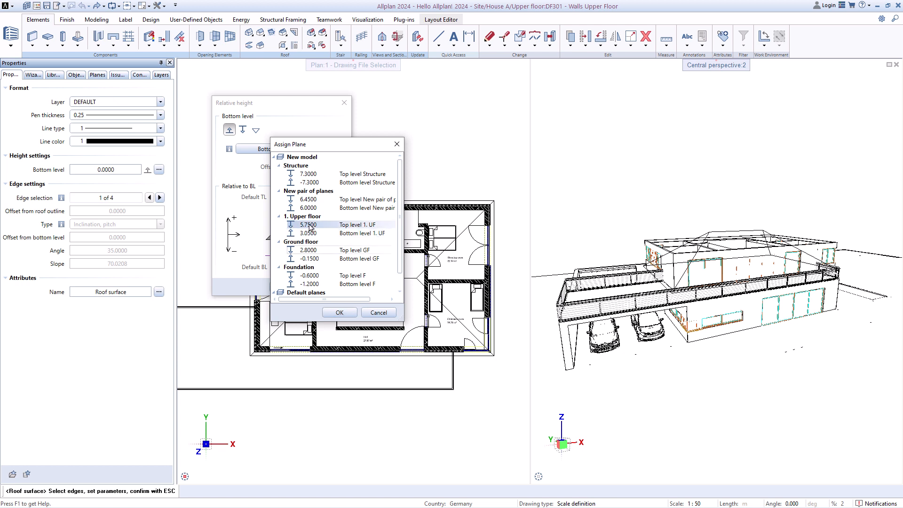
pyautogui.click(339, 312)
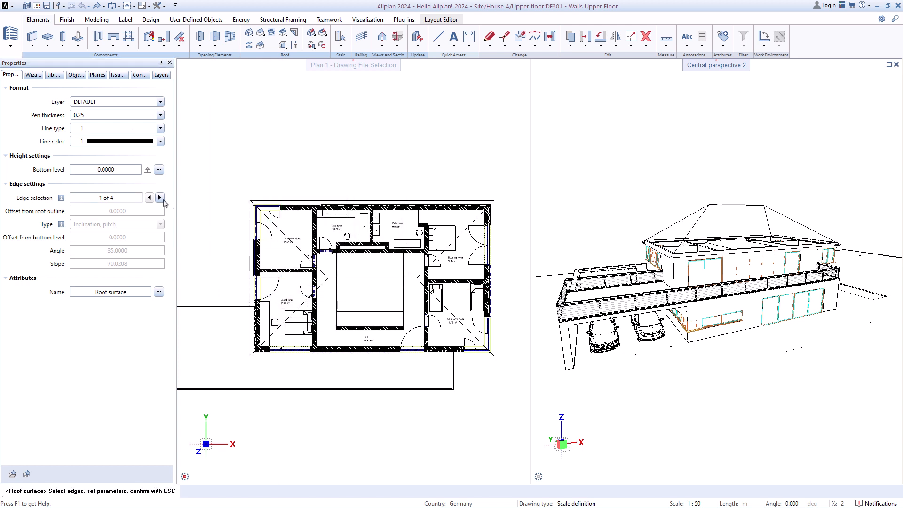
pyautogui.moveTo(160, 197)
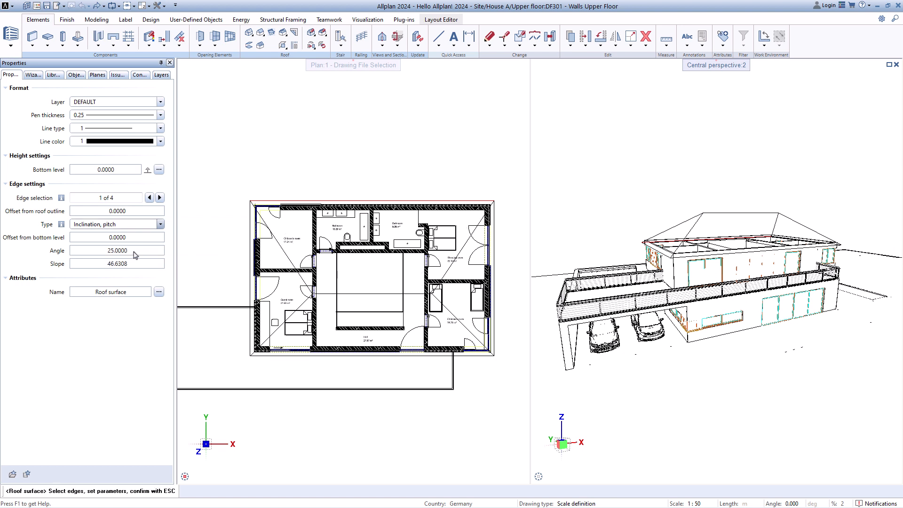
pyautogui.moveTo(160, 196)
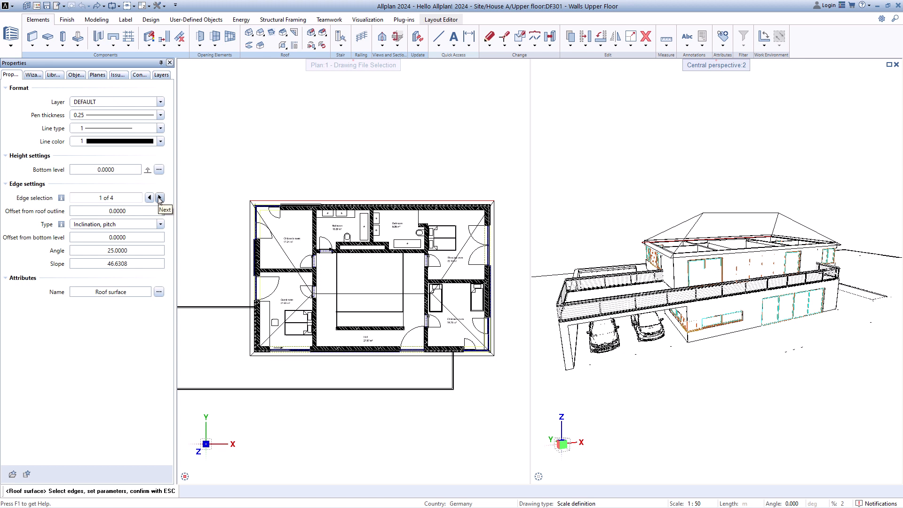
# Step: Step through the four roof edges setting each Inclination to 25°
pyautogui.click(160, 198)
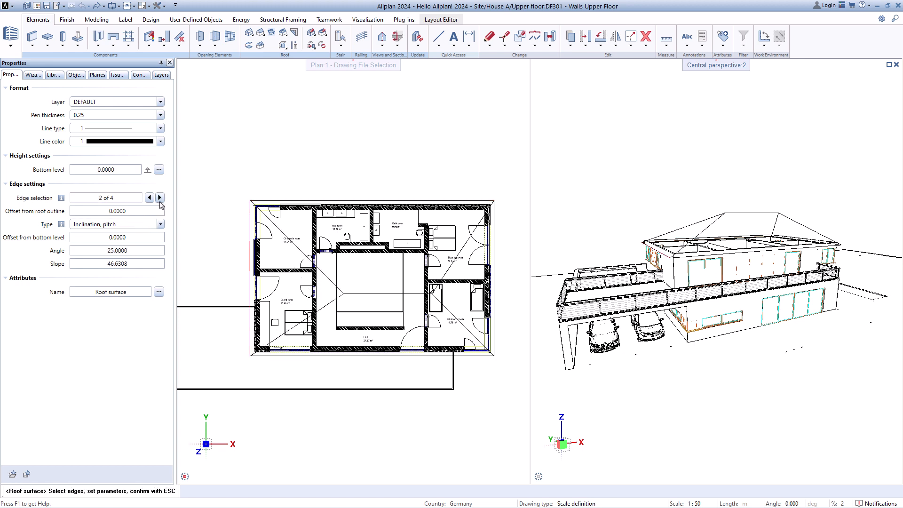
pyautogui.click(160, 198)
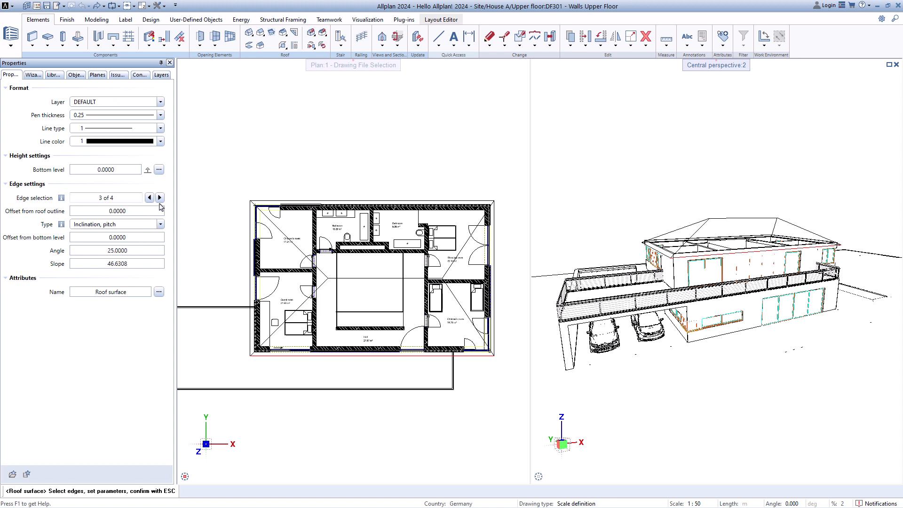
pyautogui.click(160, 197)
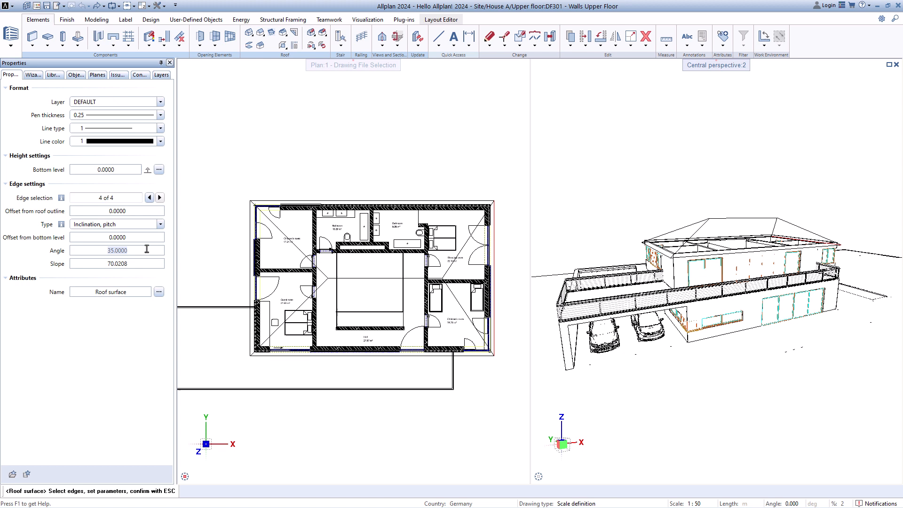
pyautogui.write('25.0000')
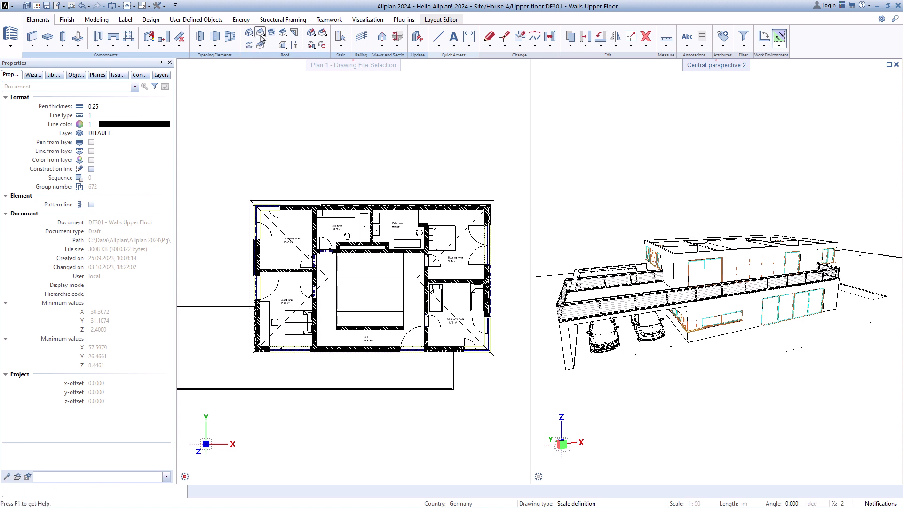
# Step: Set the roof covering's relative height to follow the Roof surface plane and confirm
pyautogui.click(261, 36)
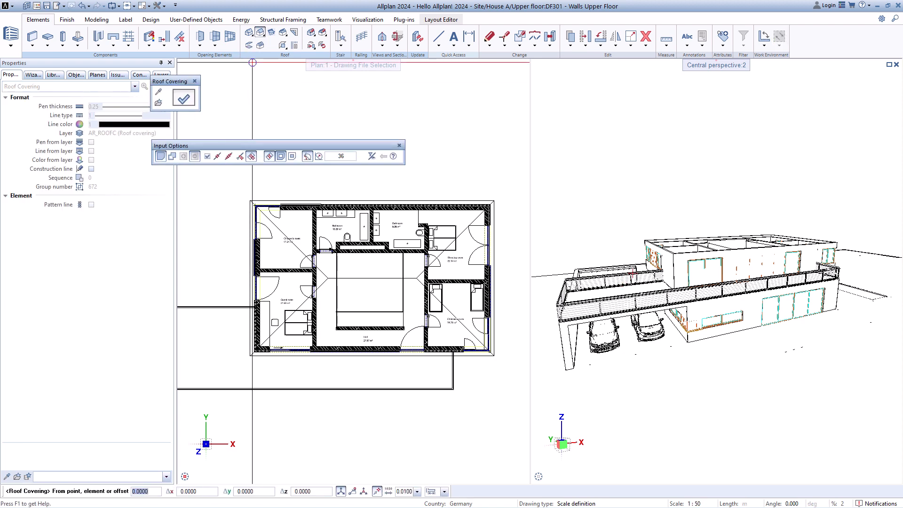
pyautogui.click(183, 97)
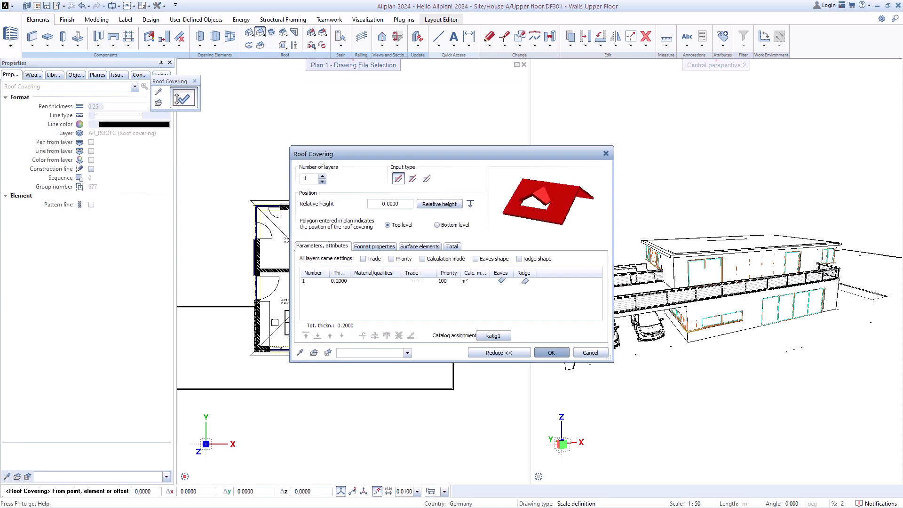
pyautogui.click(439, 203)
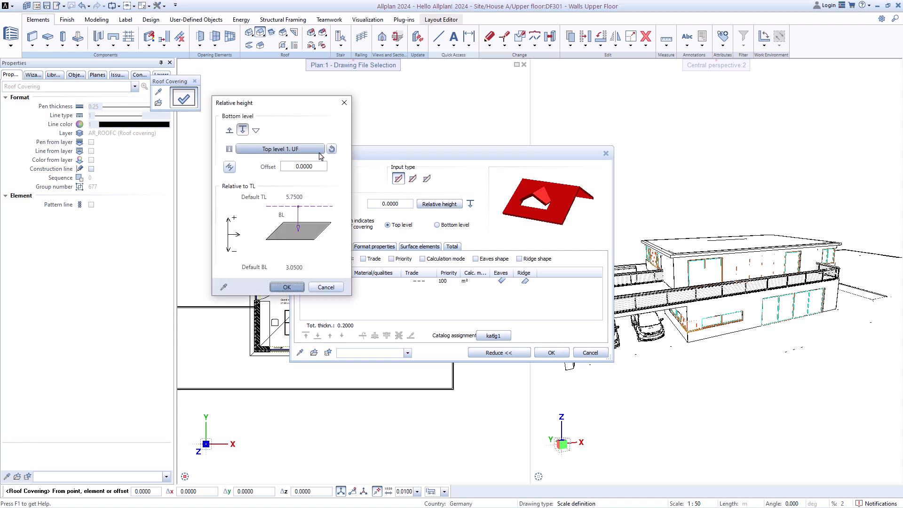
pyautogui.click(332, 149)
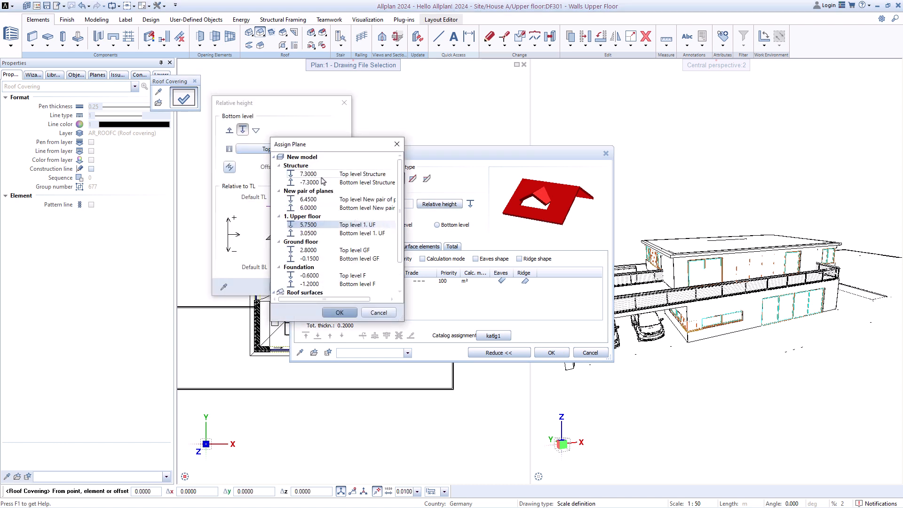
pyautogui.click(339, 313)
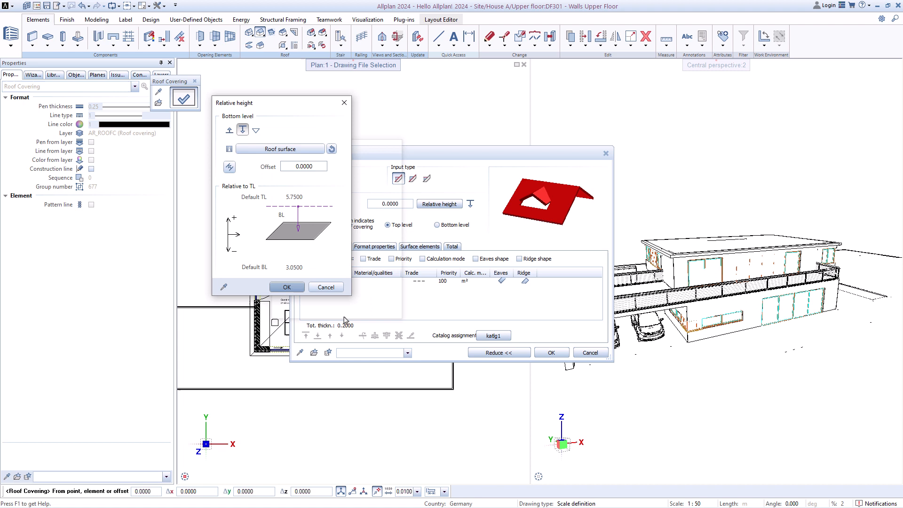
pyautogui.click(286, 287)
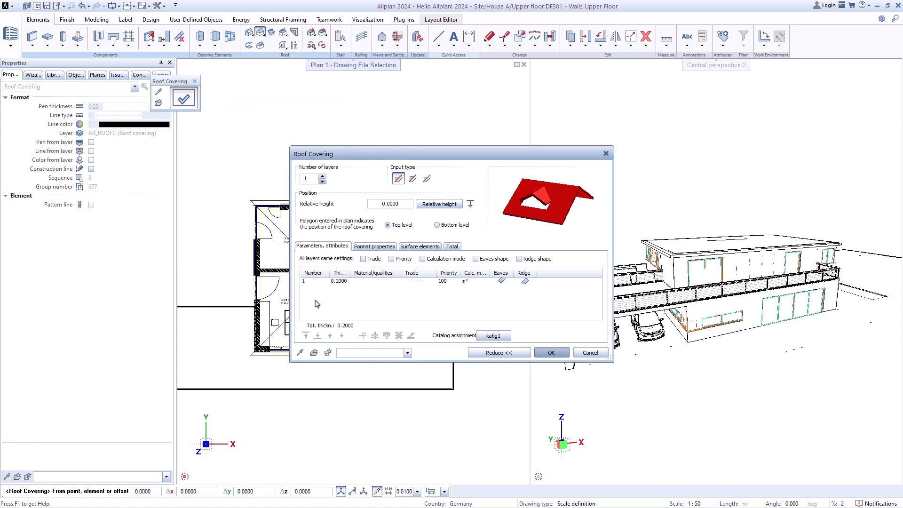
pyautogui.click(550, 352)
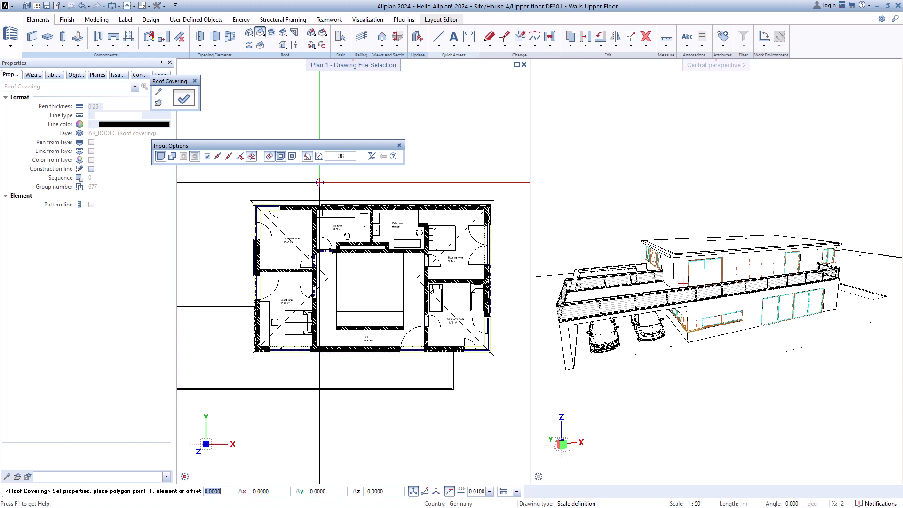
pyautogui.moveTo(249, 200)
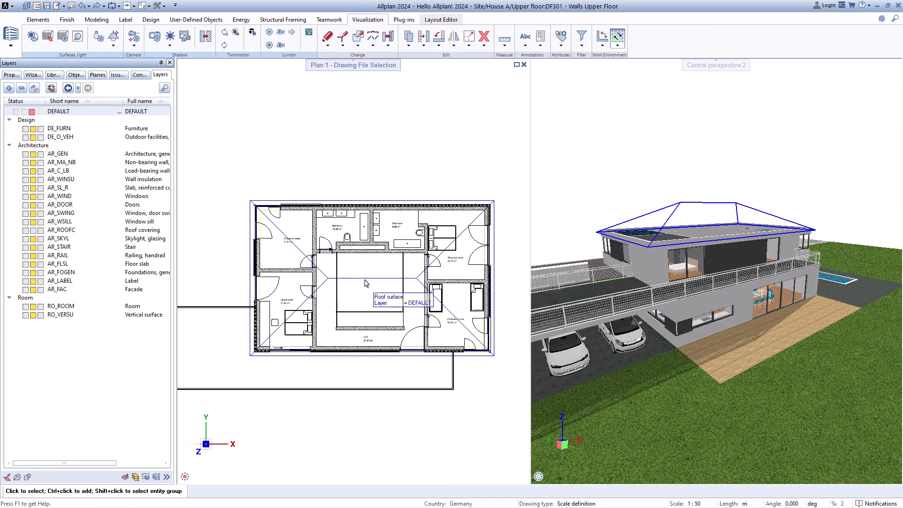
# Step: Select the roof surface and set edges 2 and 4 to Angle 90° for gable ends
pyautogui.click(371, 278)
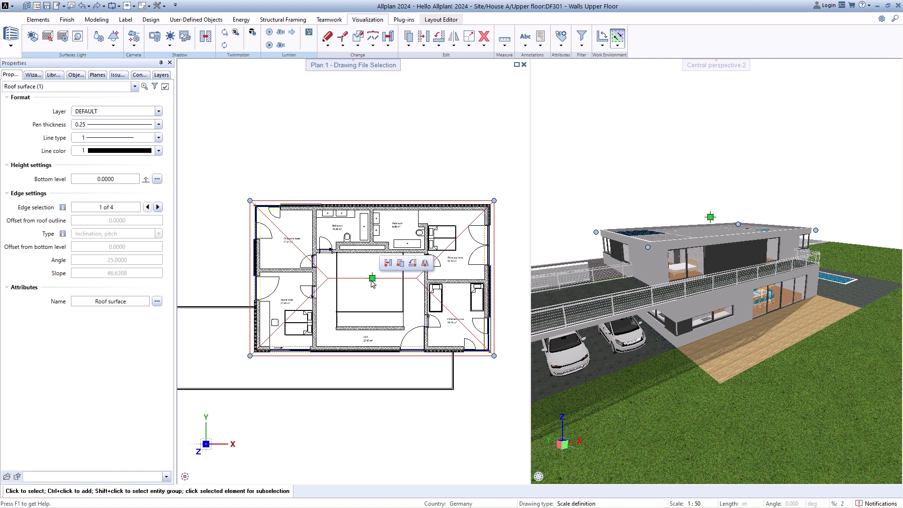
pyautogui.click(159, 207)
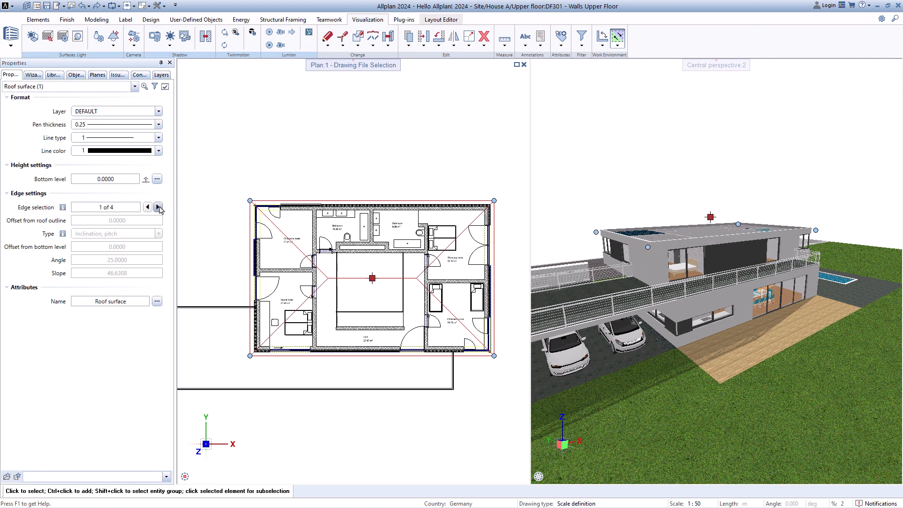
pyautogui.click(159, 207)
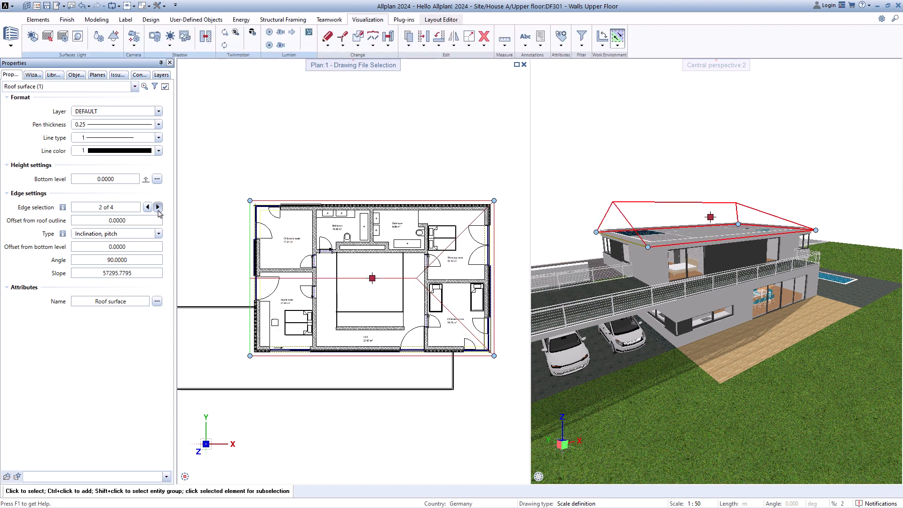
pyautogui.click(159, 208)
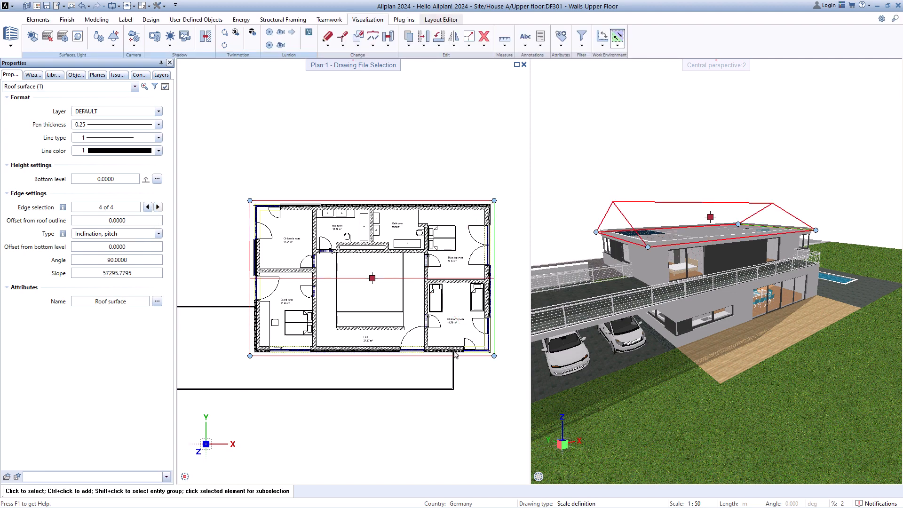
pyautogui.click(161, 74)
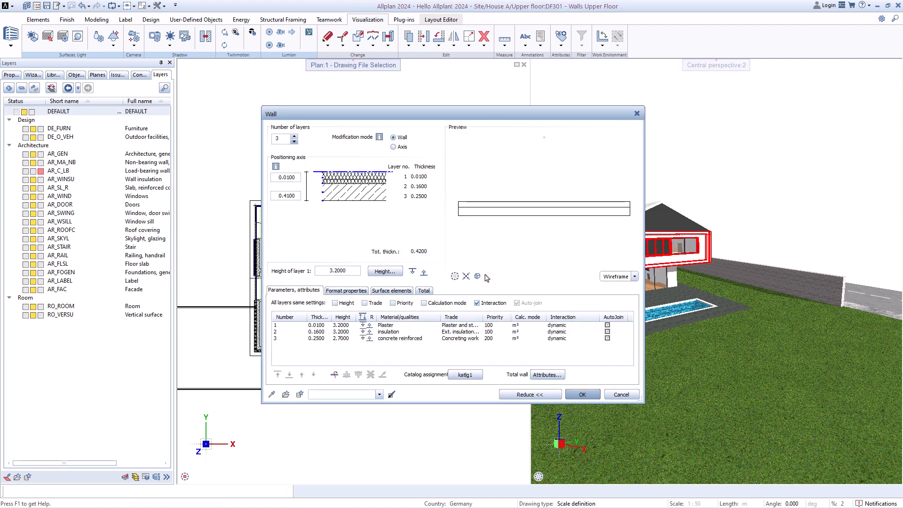
# Step: Set wall height from Top level GF up to the Roof surface and apply
pyautogui.click(384, 272)
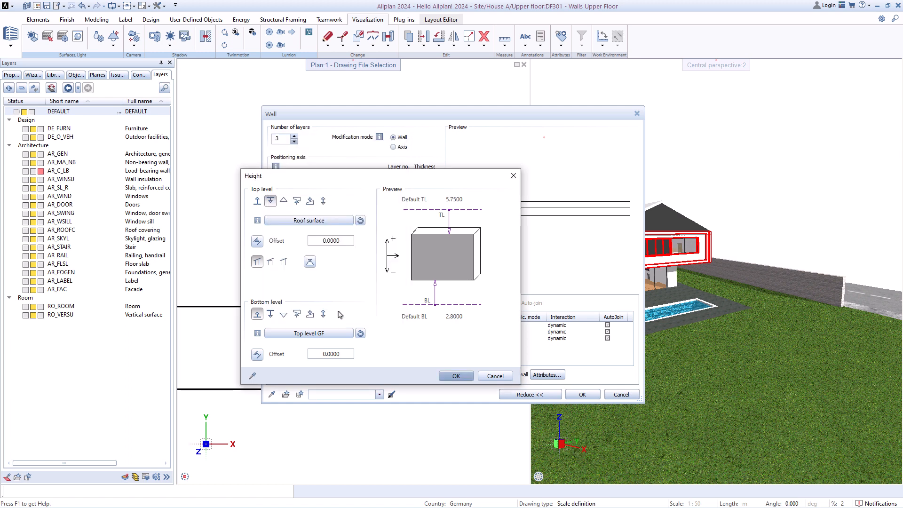
pyautogui.click(456, 376)
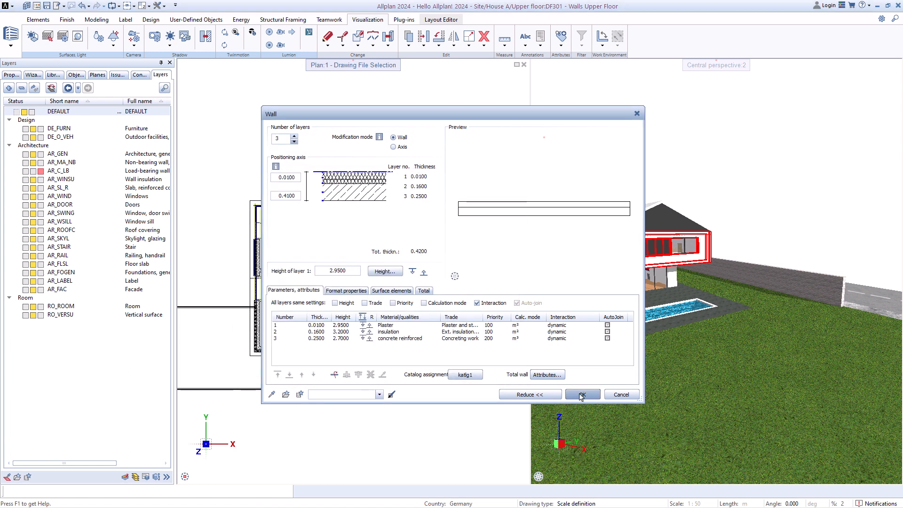
pyautogui.click(581, 394)
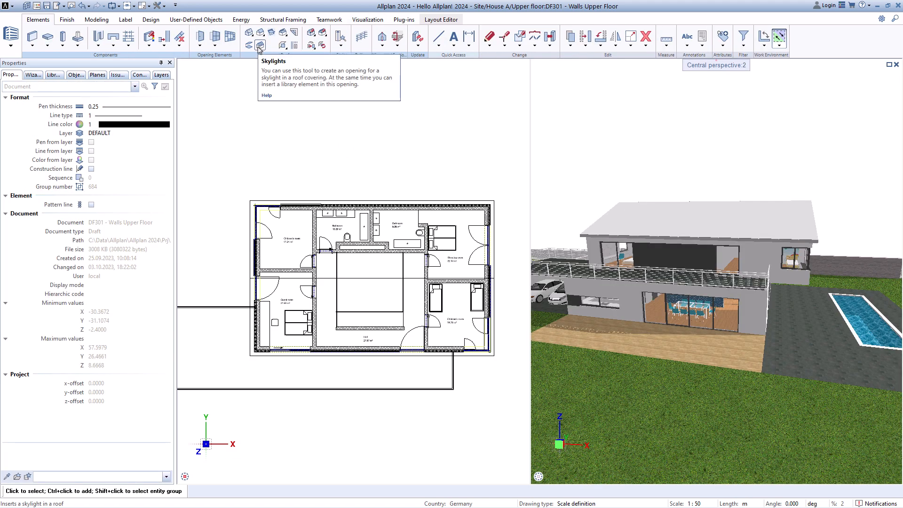
# Step: Configure a rectangular skylight of Width 2.0 and Height 1.5
pyautogui.click(258, 46)
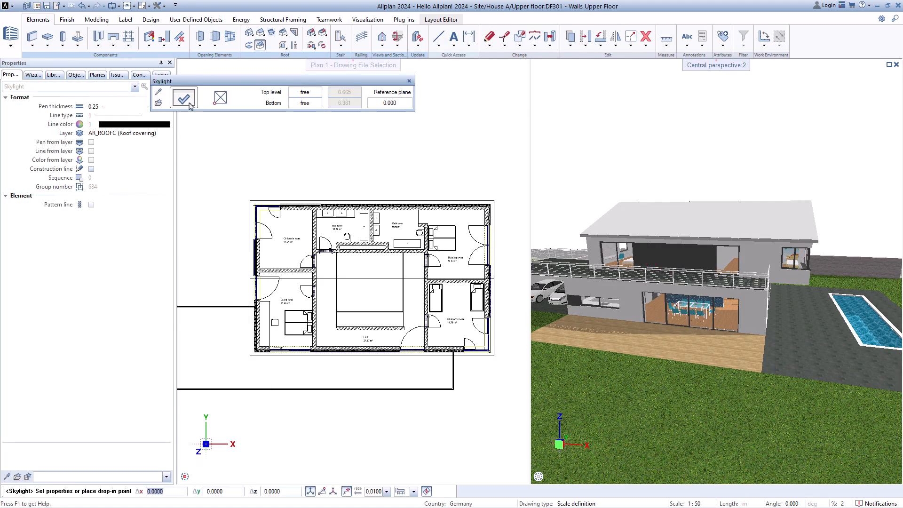
pyautogui.click(183, 97)
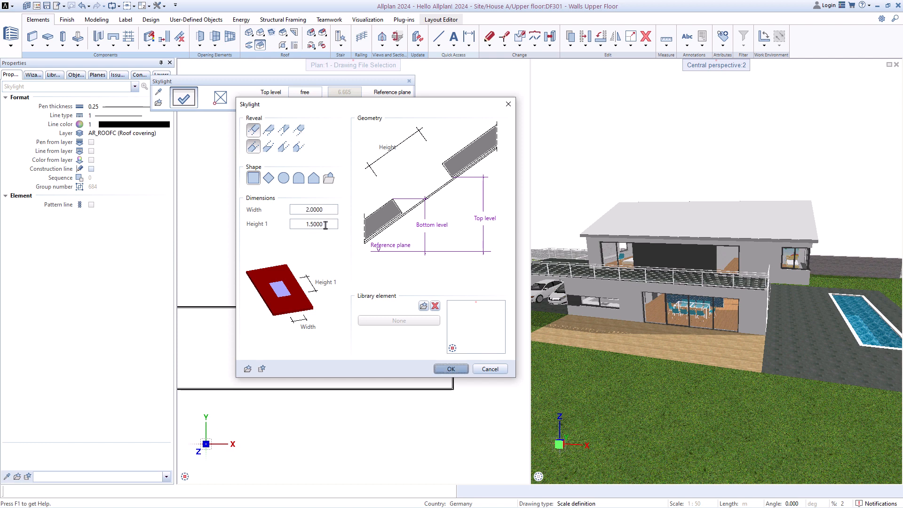
pyautogui.click(451, 369)
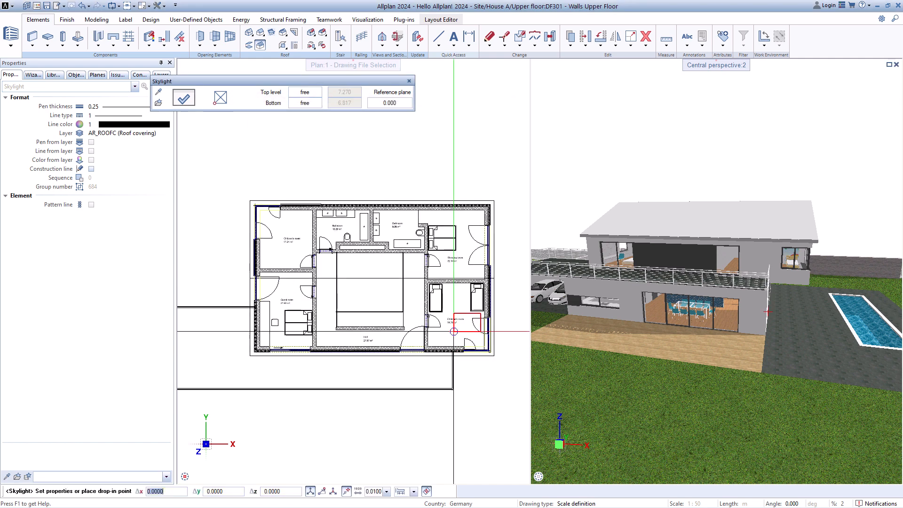